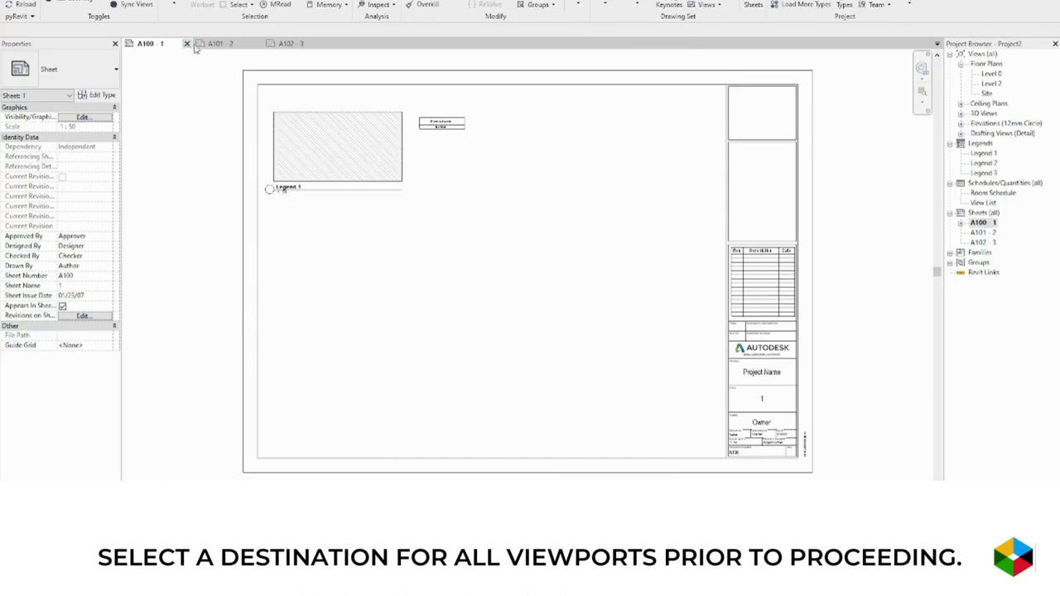
# Open sheet A102, then return to the A100 tab holding Level 0, Legend 1, Drafting 1 and East
pyautogui.click(290, 43)
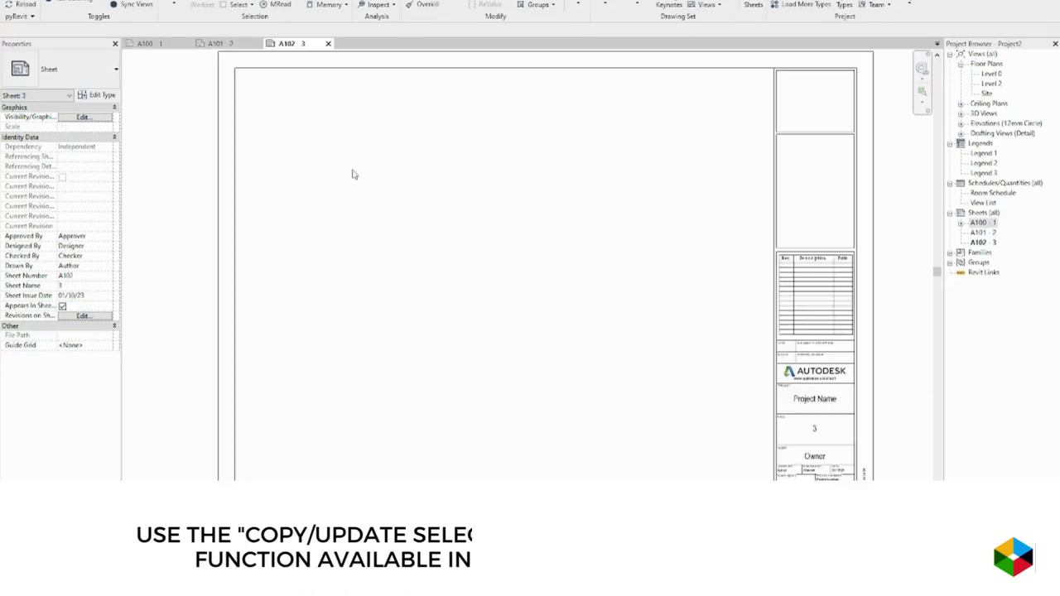
pyautogui.click(216, 43)
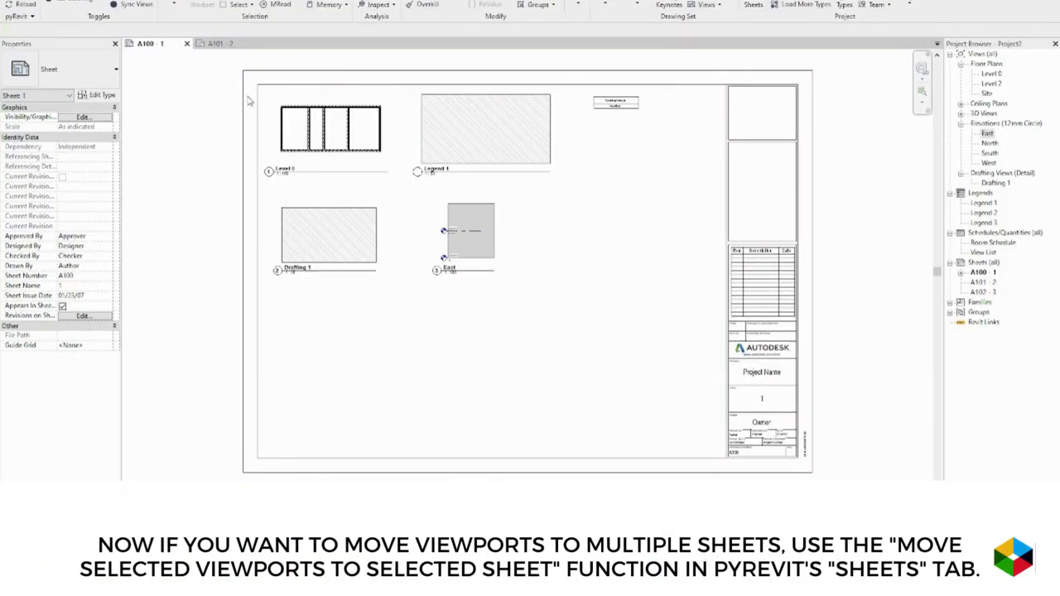
# Launch pyRevit's Move Selected Viewports To Selected Sheet tool from the Sheets dropdown
pyautogui.click(217, 43)
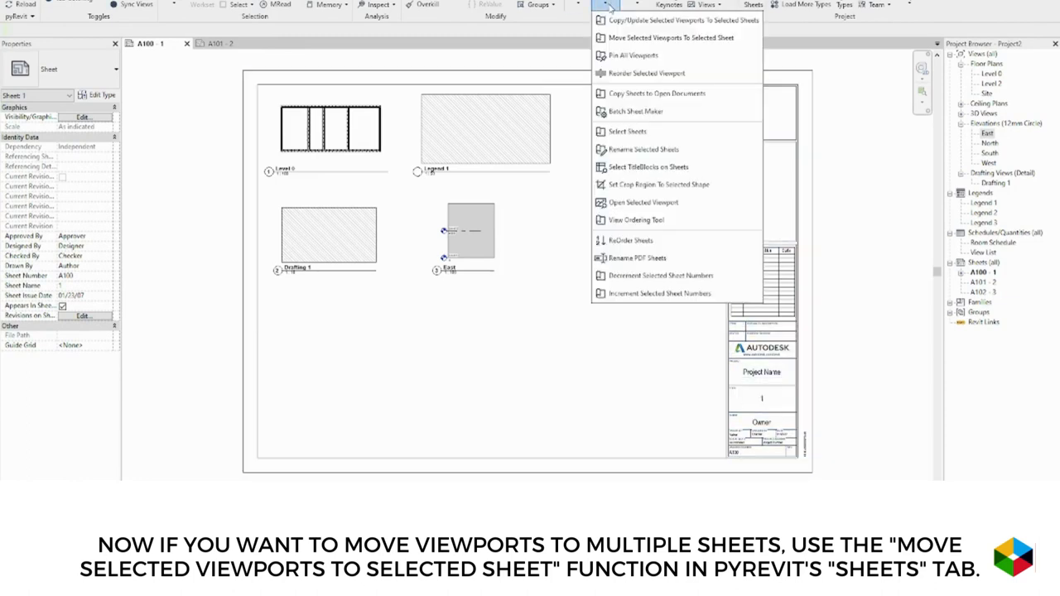
pyautogui.click(651, 37)
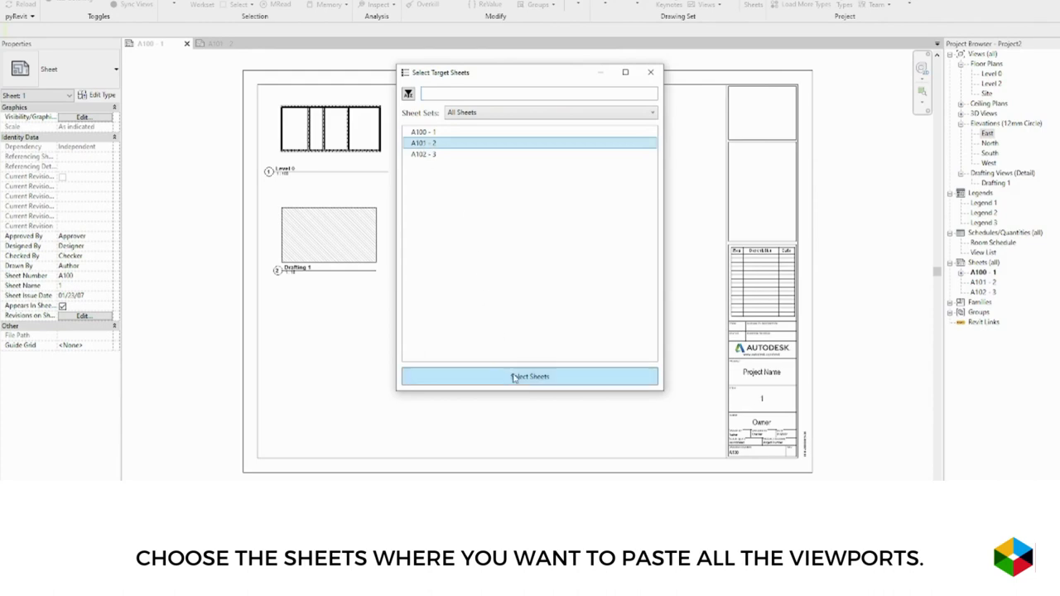
# Confirm A101 - 2 as target, pick A100's viewports, finish the move, and view A101
pyautogui.click(529, 377)
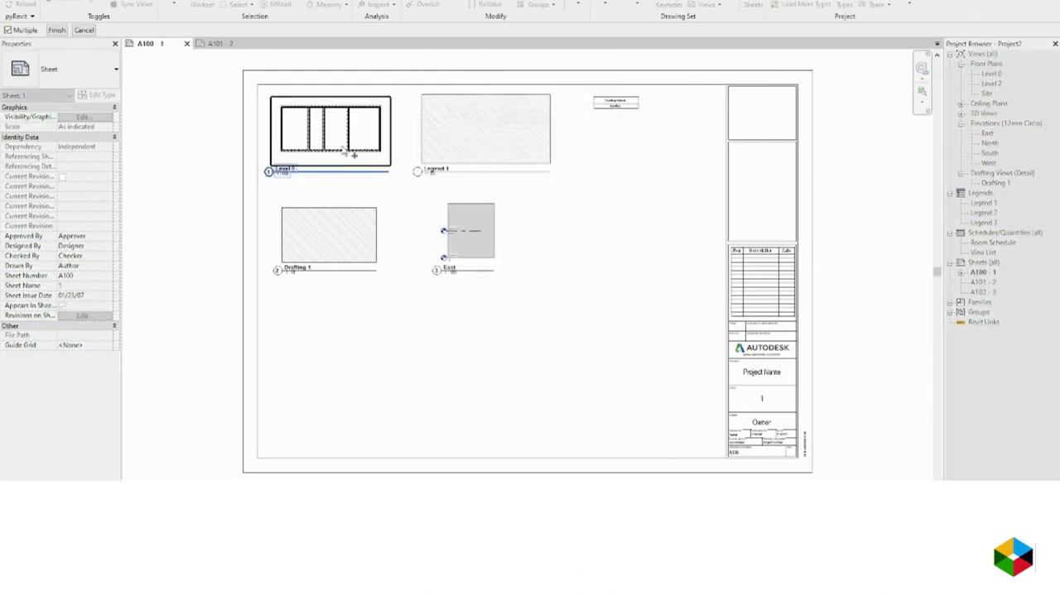
pyautogui.click(469, 232)
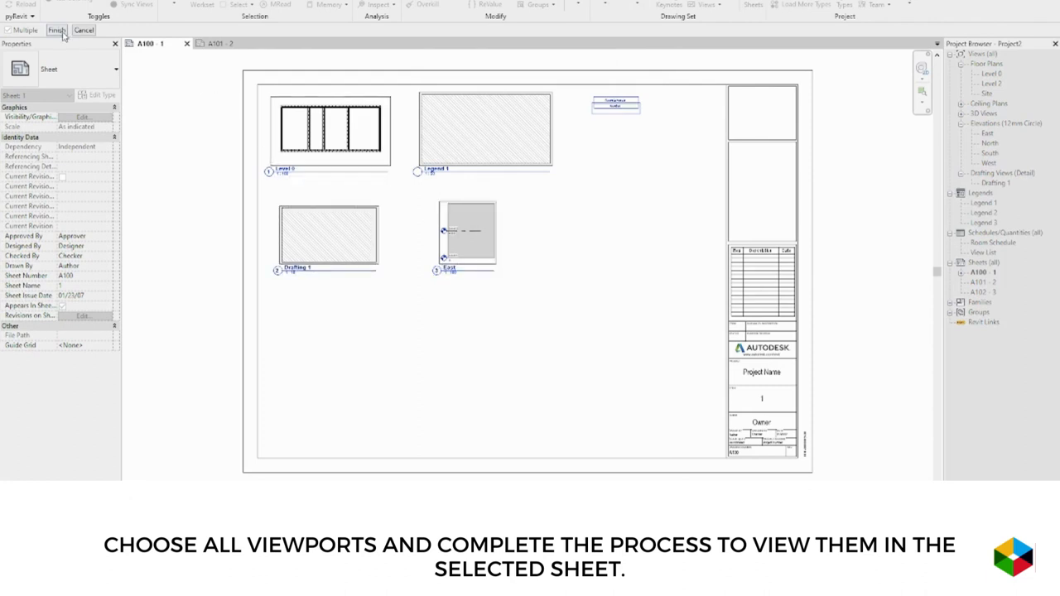
pyautogui.click(59, 32)
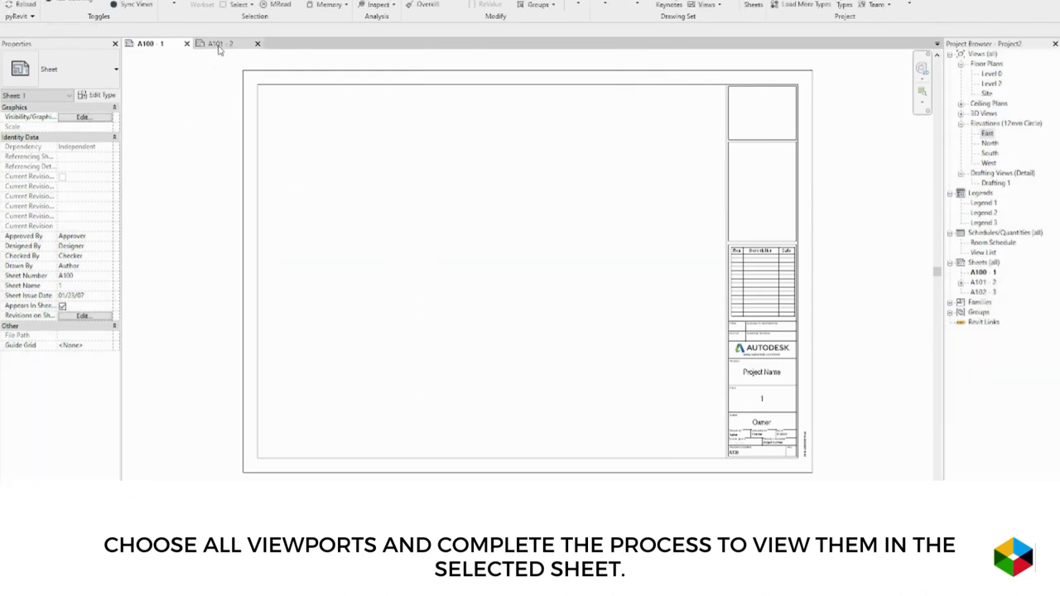
pyautogui.click(216, 42)
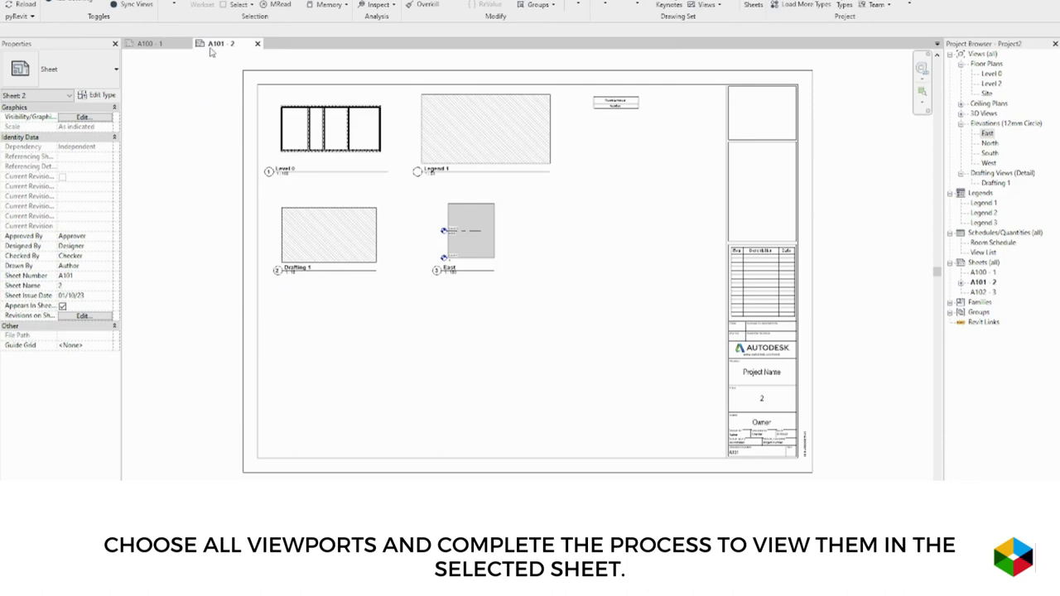